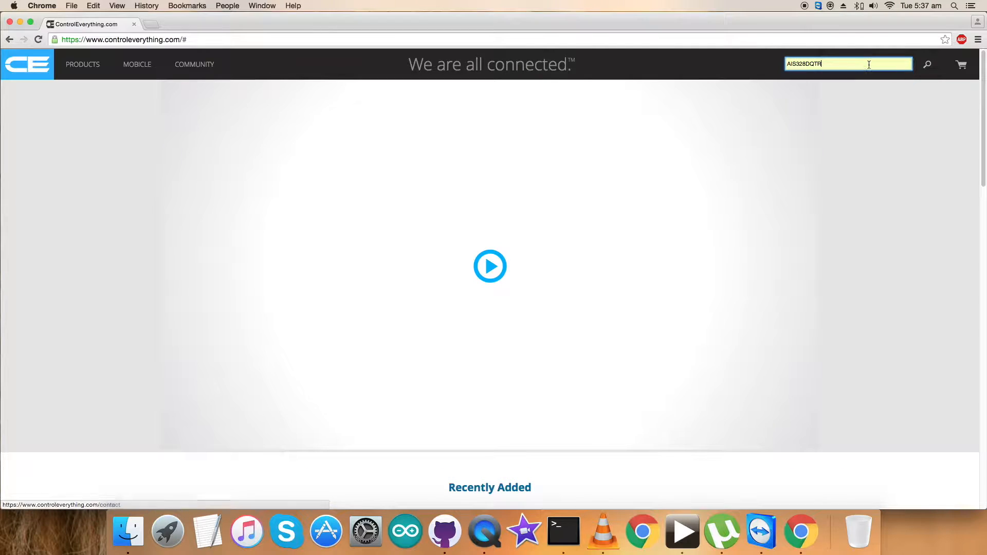
# Search ControlEverything.com for AIS328DQTR and open its I²C accelerometer mini module page.
pyautogui.press('Return')
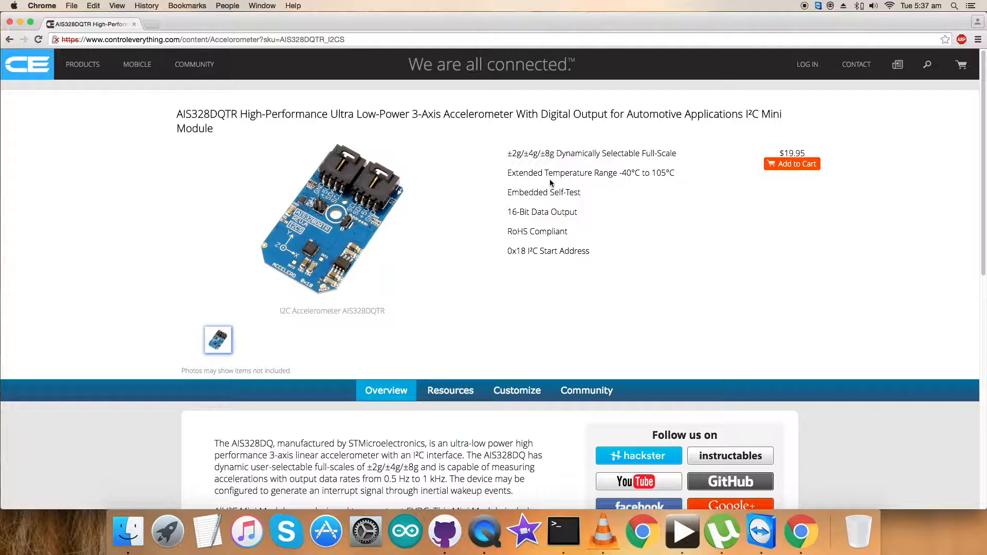
pyautogui.moveTo(583, 175)
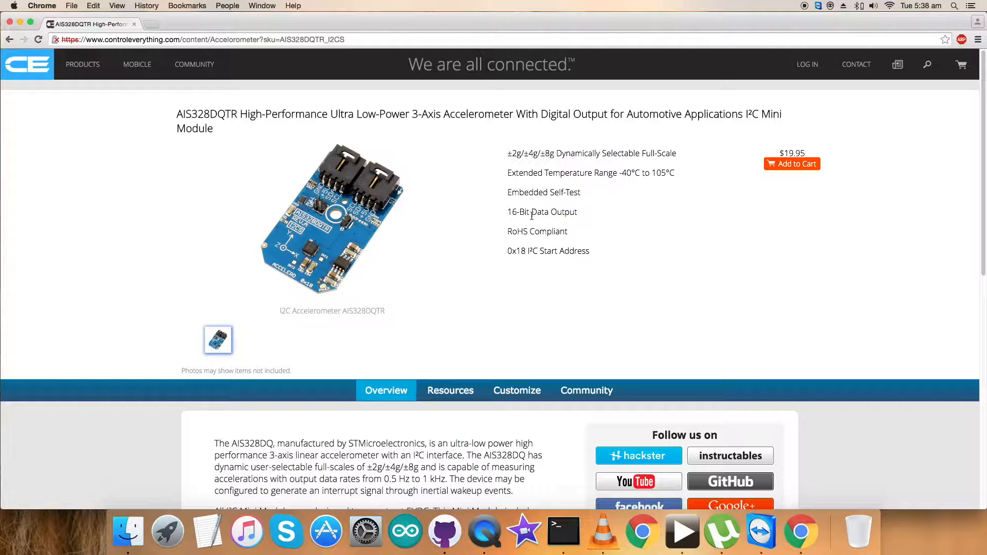
pyautogui.moveTo(581, 238)
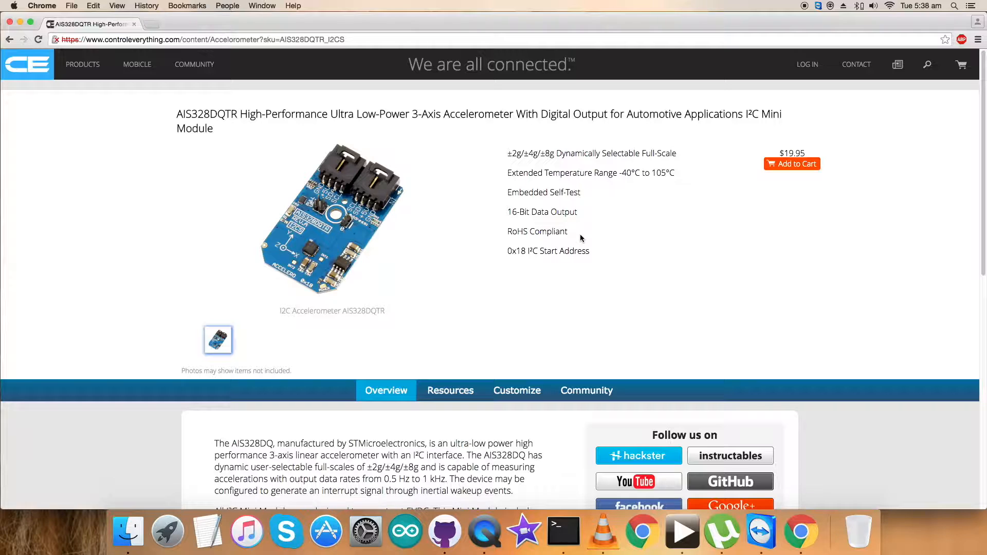
pyautogui.moveTo(595, 236)
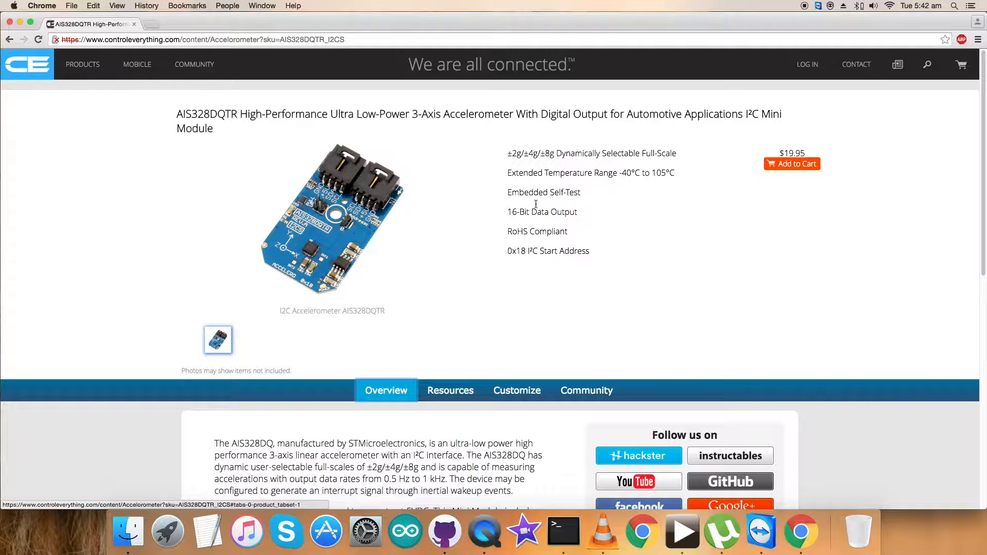
# Show the AIS328DQTR Resources list, then preview and close the Python code sample.
pyautogui.click(450, 390)
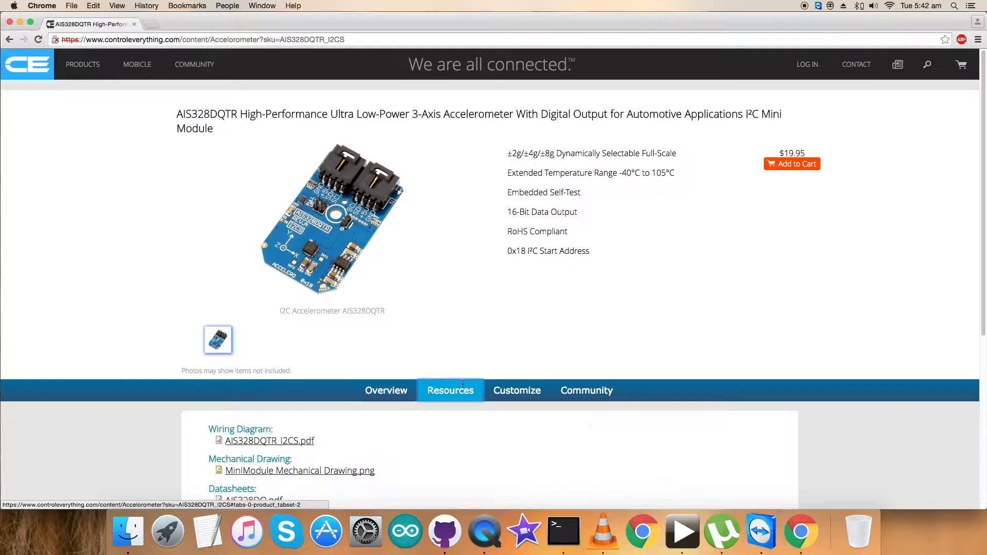
pyautogui.scroll(-3)
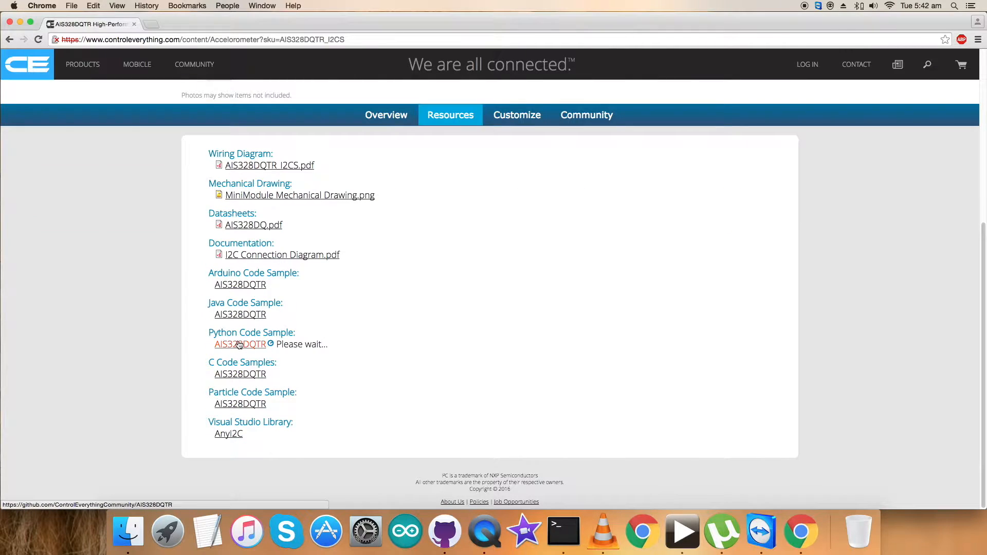
pyautogui.moveTo(337, 310)
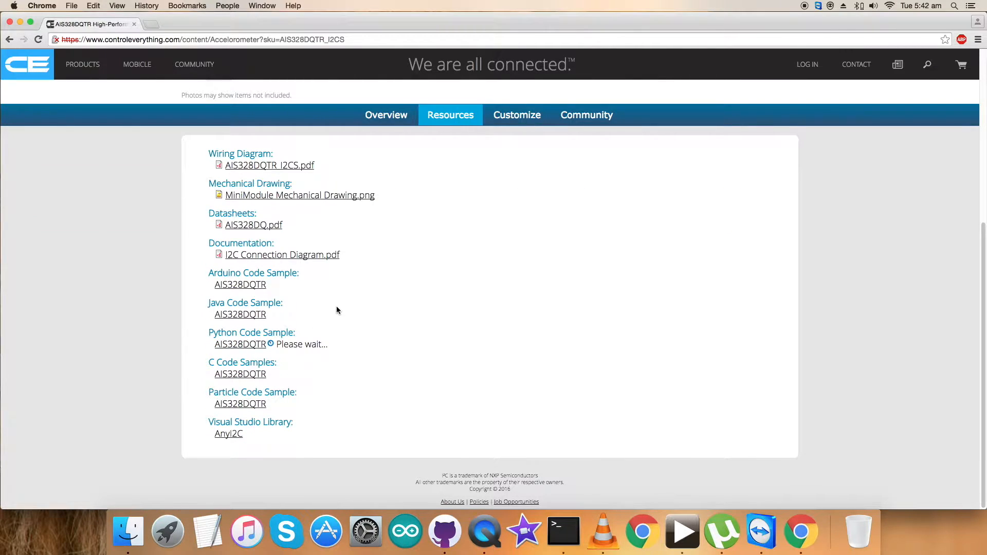
pyautogui.click(240, 315)
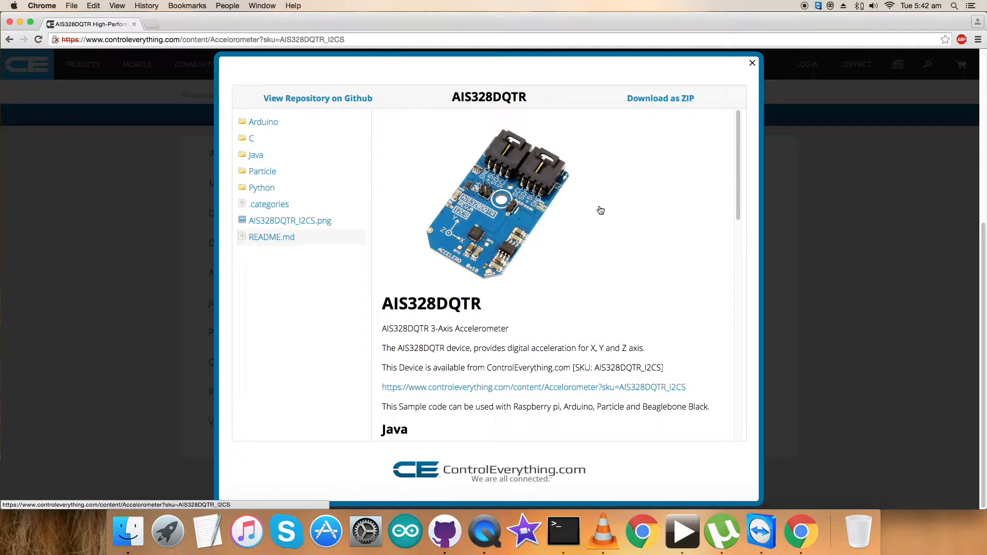
pyautogui.moveTo(660, 98)
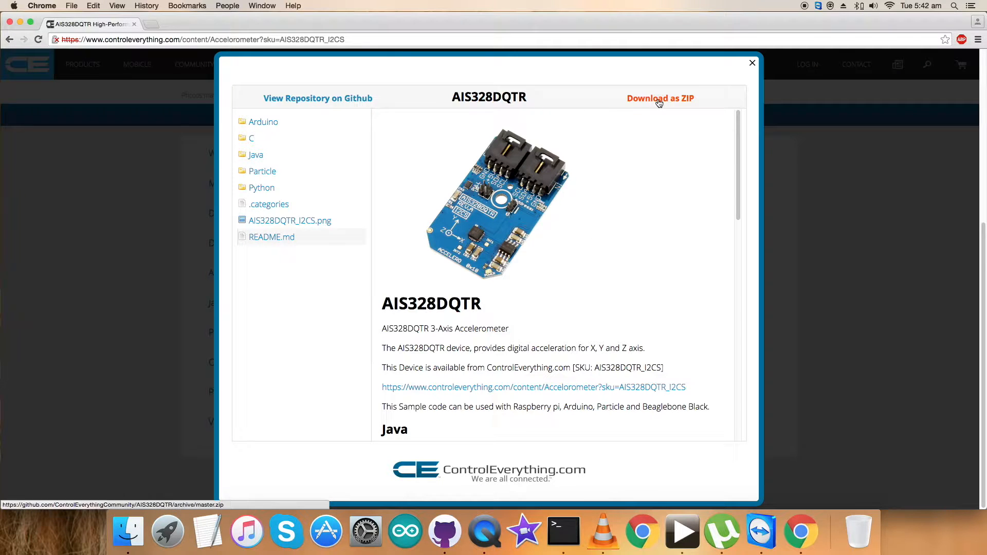
pyautogui.click(751, 63)
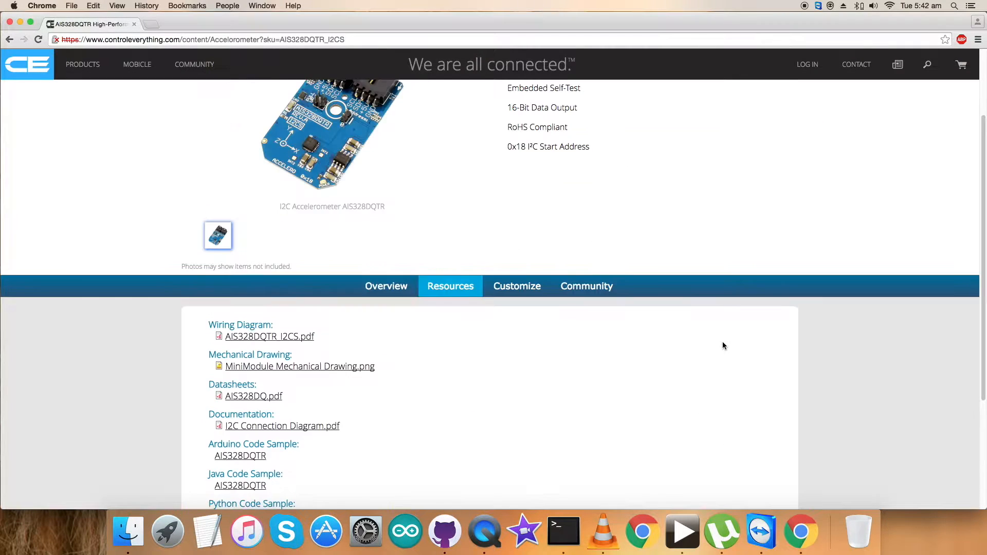
pyautogui.scroll(3)
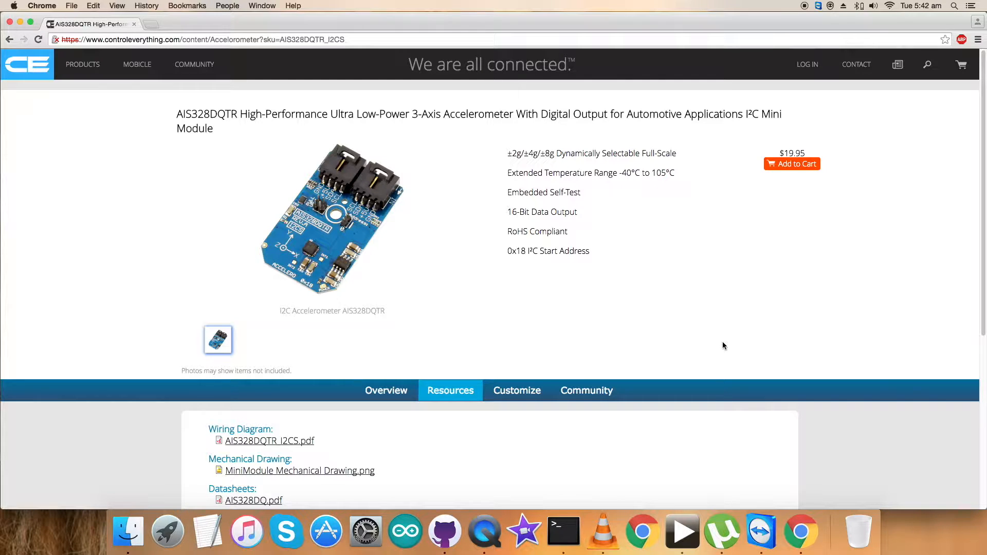
pyautogui.moveTo(672, 299)
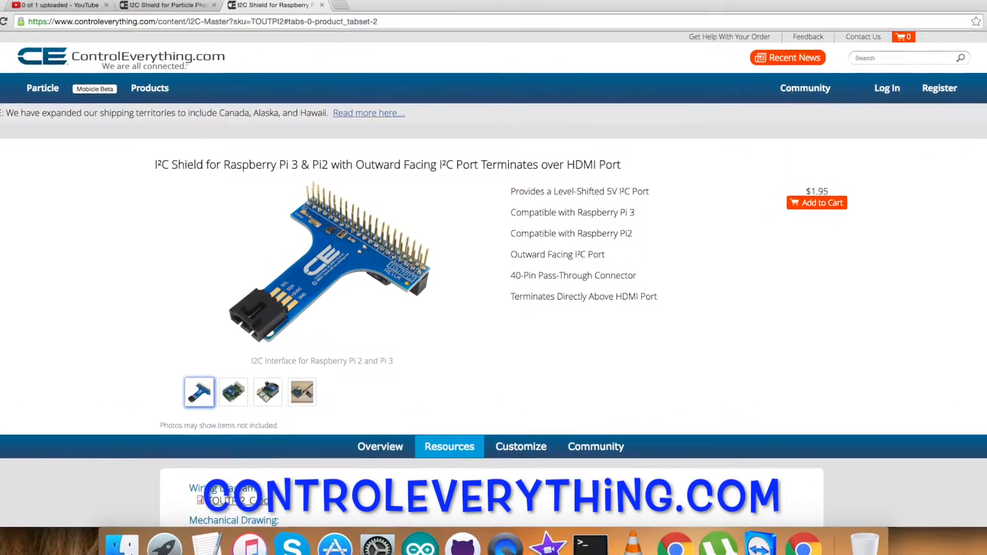
# Scroll down the I²C Shield for Raspberry Pi 3 & Pi2 page toward its resources.
pyautogui.scroll(-3)
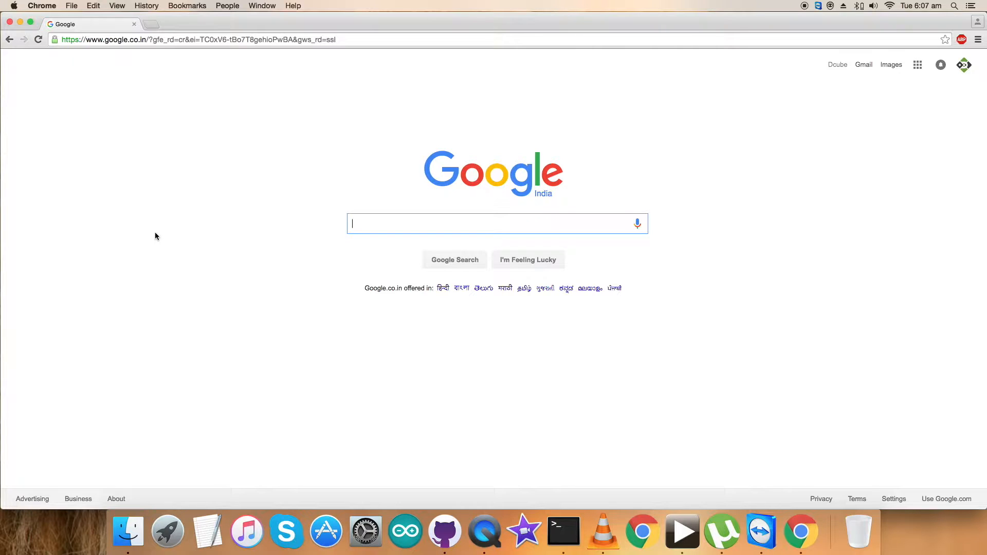
pyautogui.moveTo(223, 132)
pyautogui.write('https://github.com')
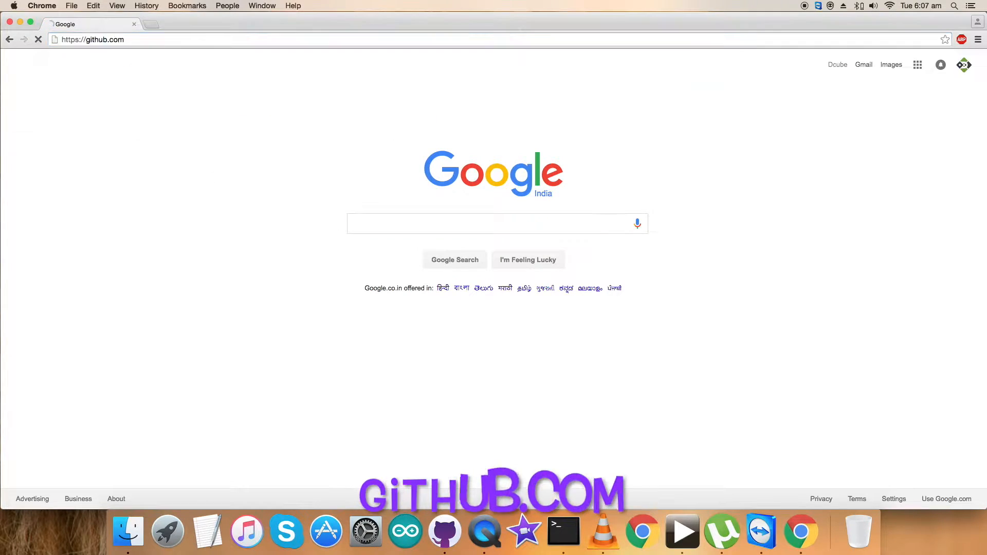
# Filter ControlEverythingCommunity's GitHub repositories for 'AIS328' and open AIS328DQTR.
pyautogui.press('Return')
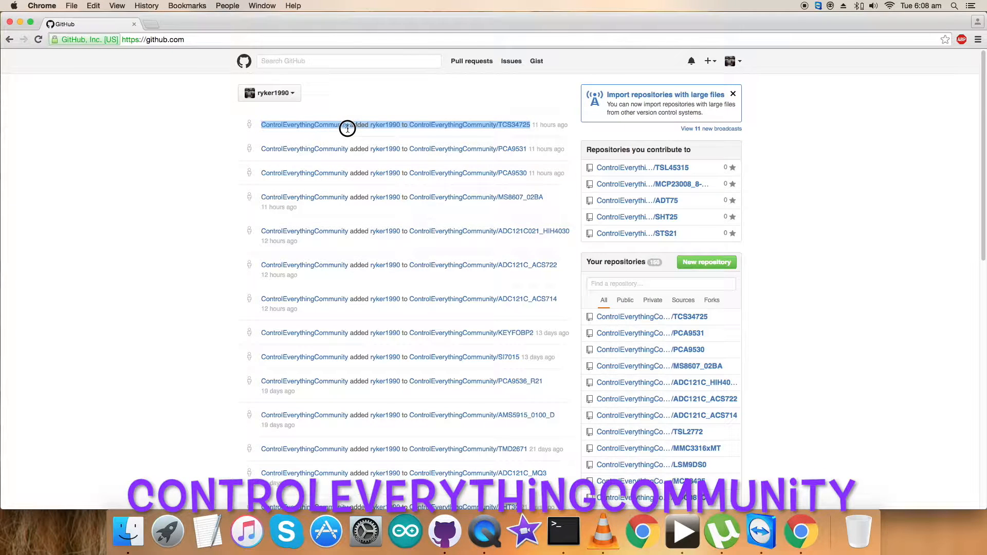
pyautogui.click(304, 125)
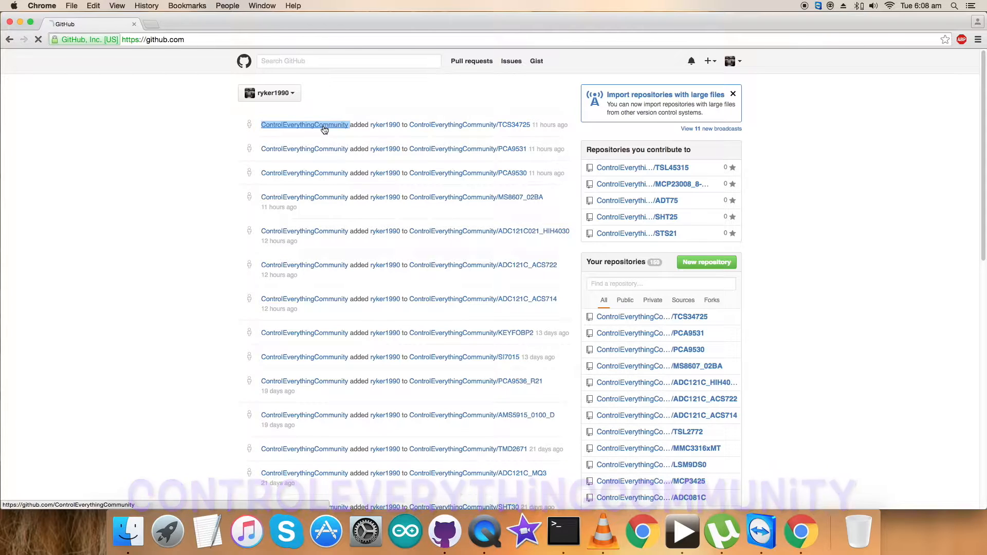
pyautogui.click(303, 124)
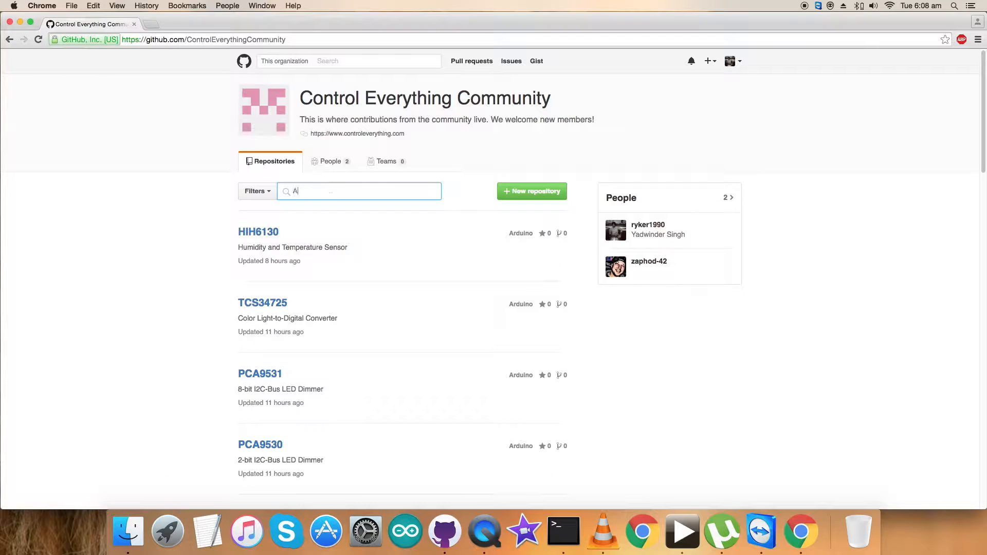
pyautogui.write('AIS328')
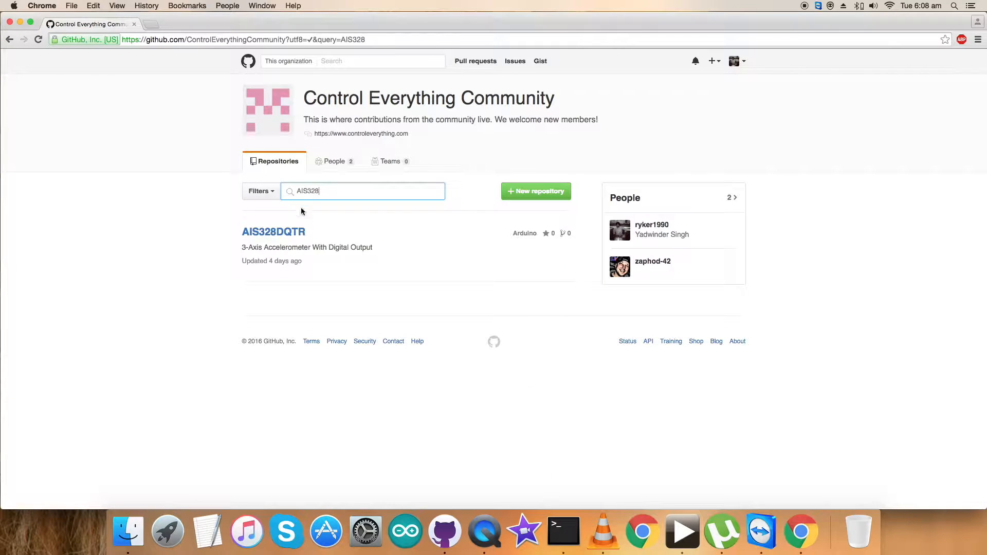
pyautogui.click(273, 231)
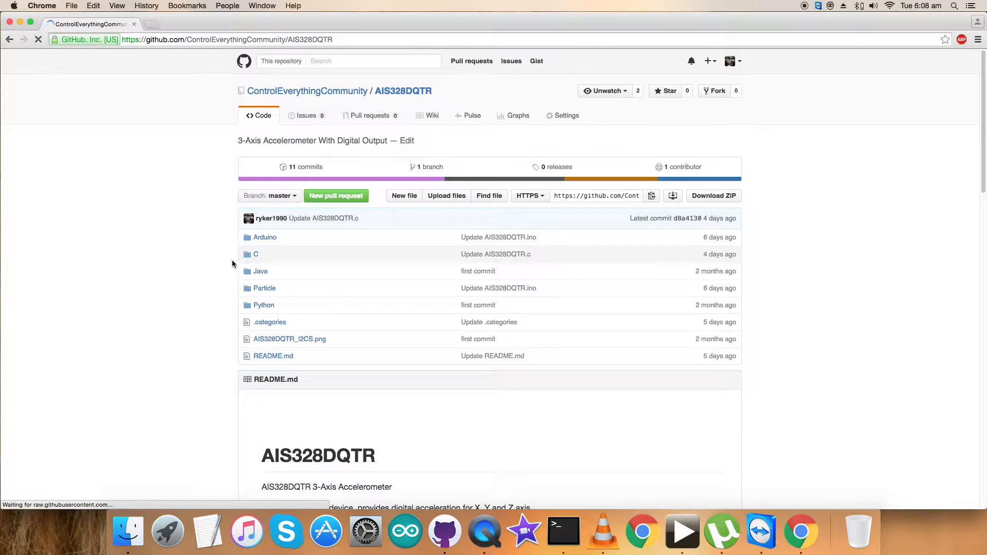
# Scroll the AIS328DQTR README down to the Python smbus installation instructions.
pyautogui.scroll(-3)
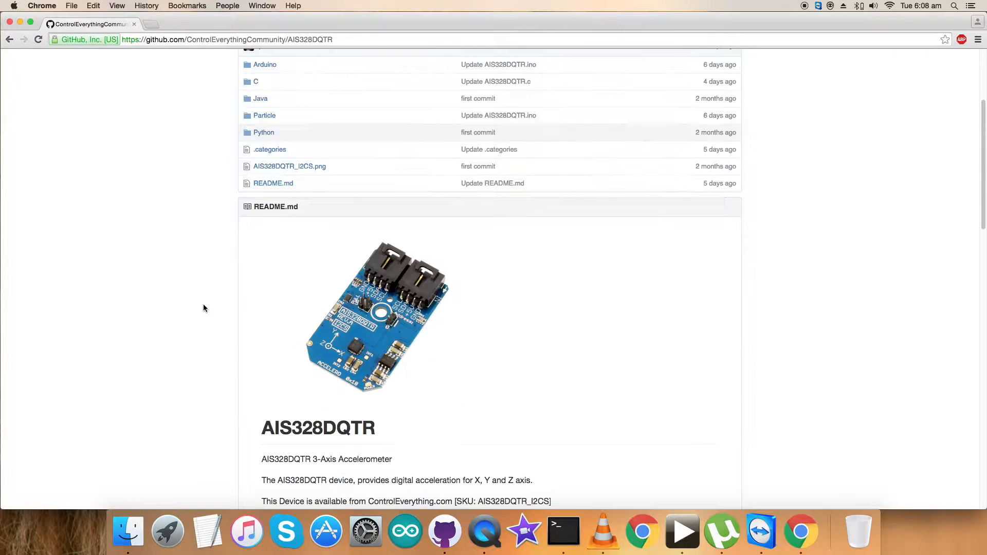
pyautogui.scroll(-3)
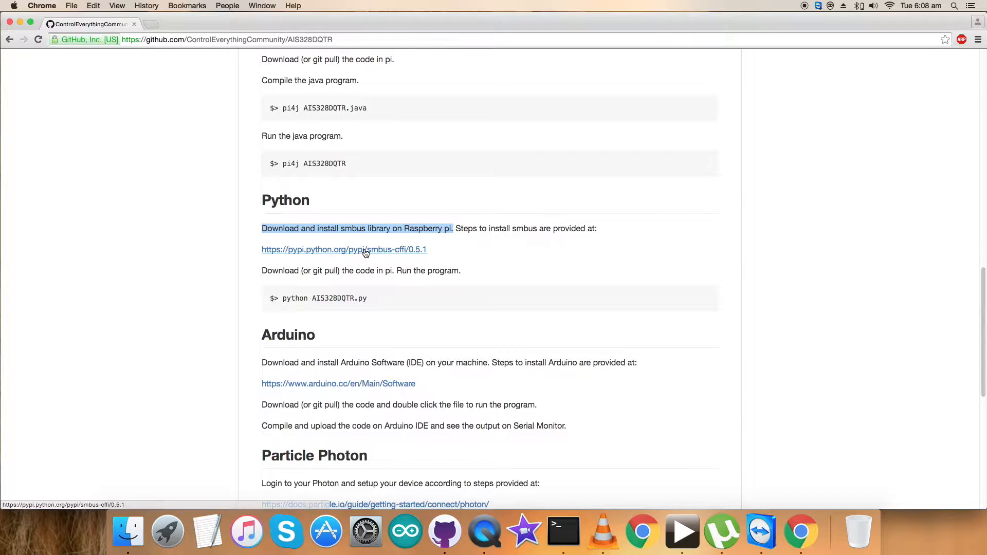
pyautogui.moveTo(347, 256)
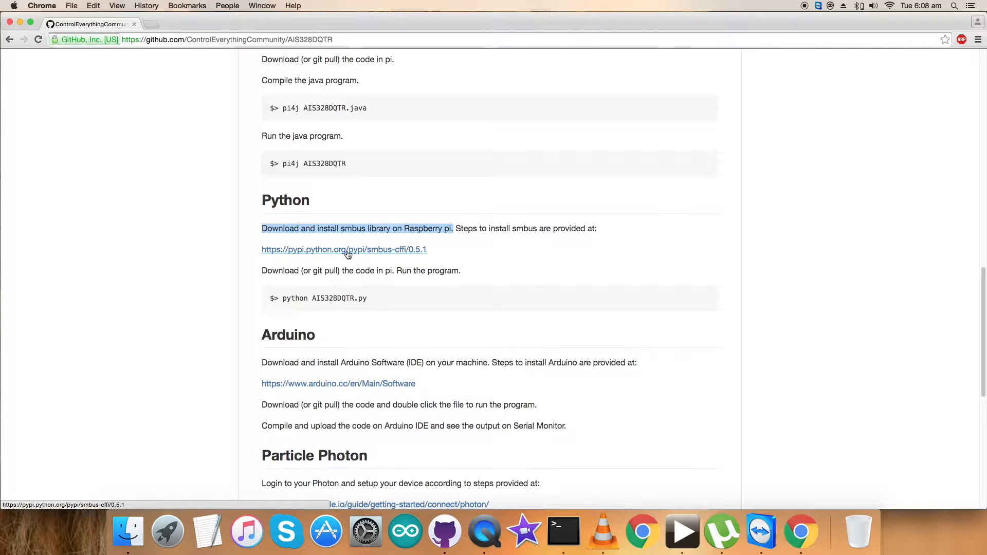
# Open the smbus-cffi 0.5.1 PyPI page in a new tab and scroll to Installation.
pyautogui.rightClick(344, 250)
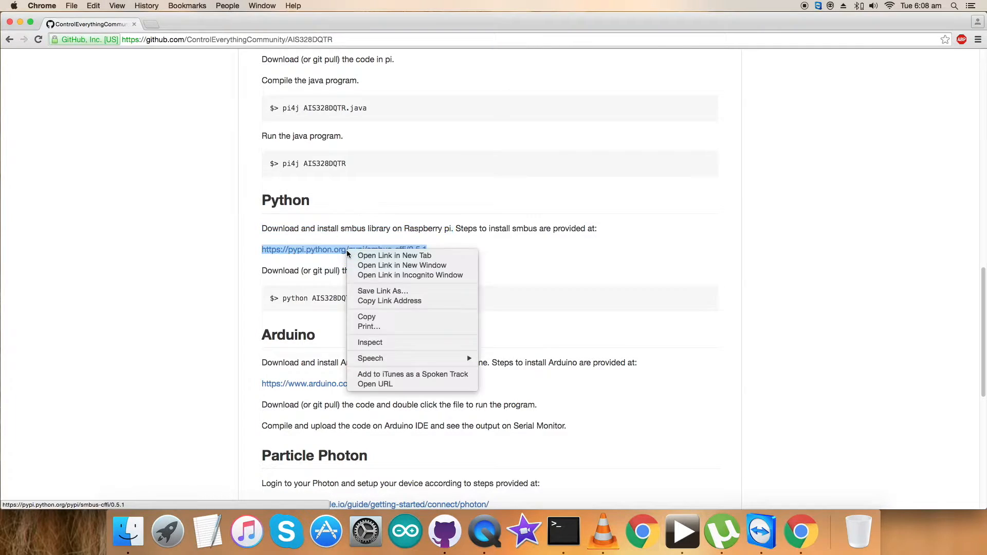
pyautogui.click(395, 256)
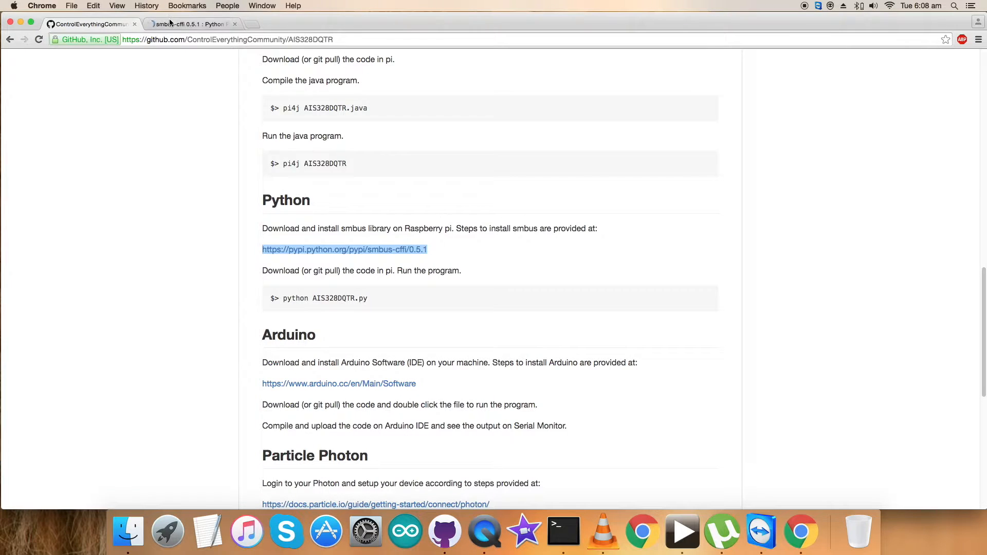
pyautogui.click(344, 249)
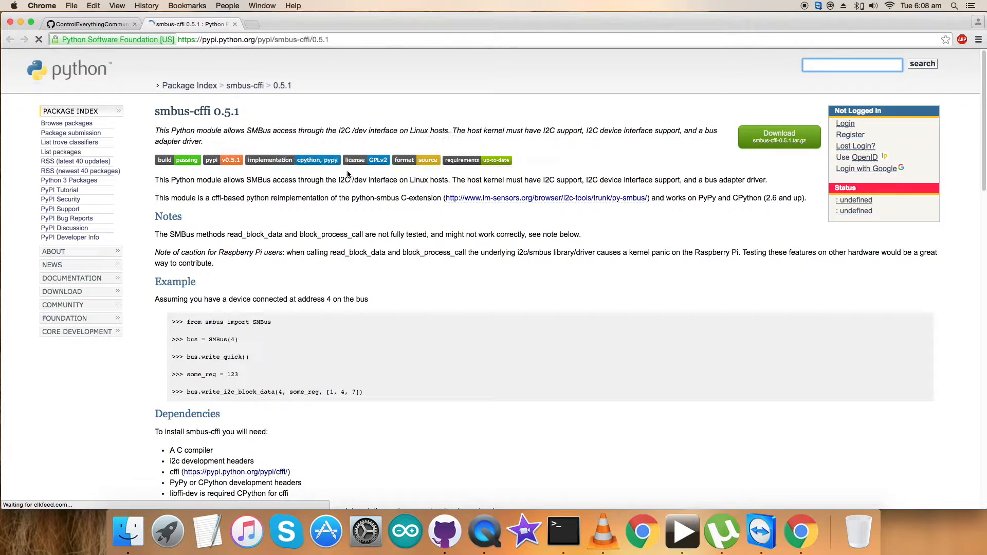
pyautogui.scroll(-3)
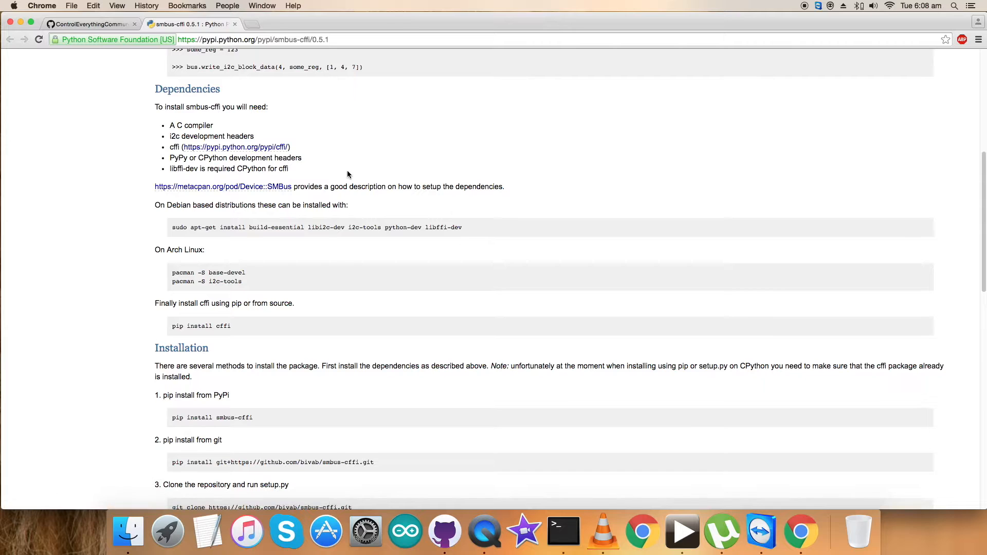
pyautogui.scroll(-3)
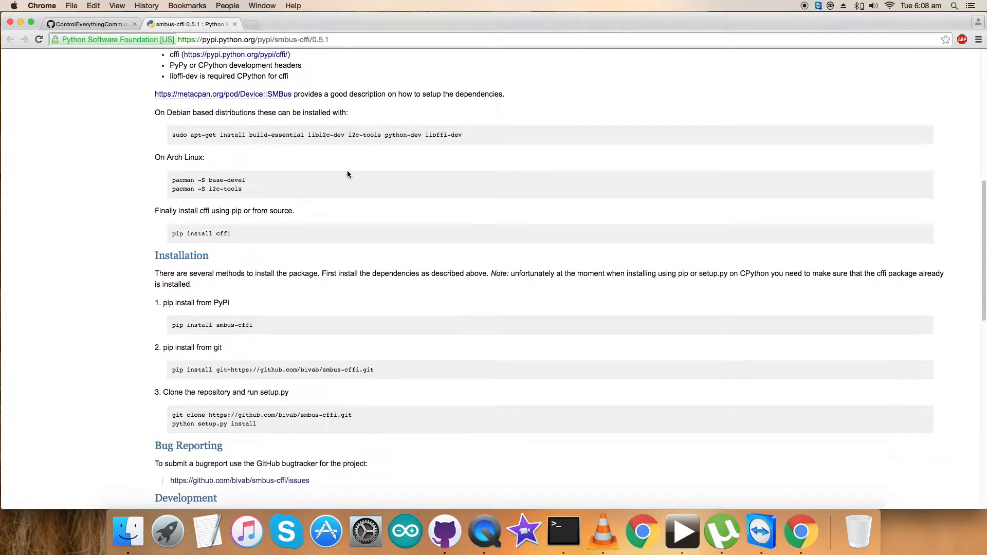
pyautogui.scroll(-3)
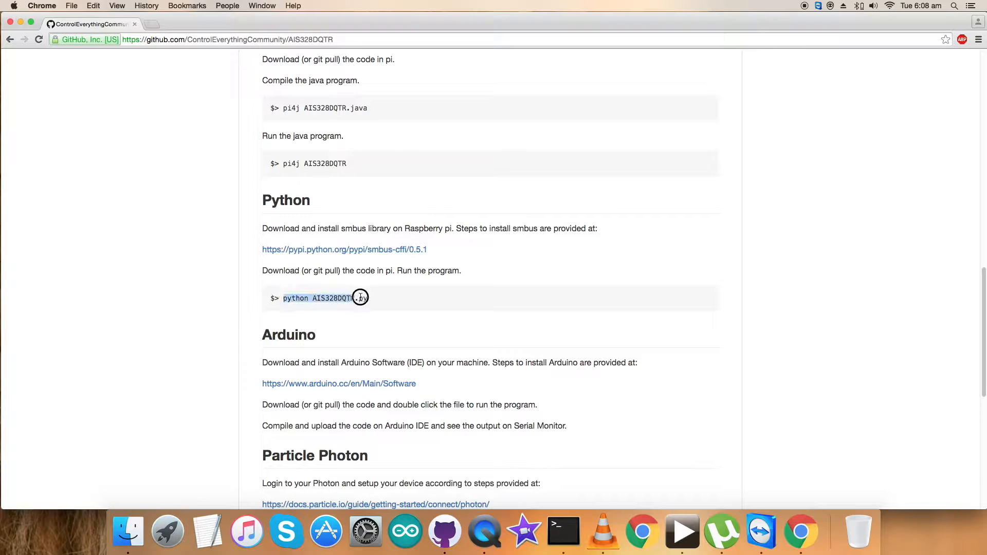
# Browse into the AIS328DQTR repository's Python folder and display AIS328DQTR.py.
pyautogui.scroll(3)
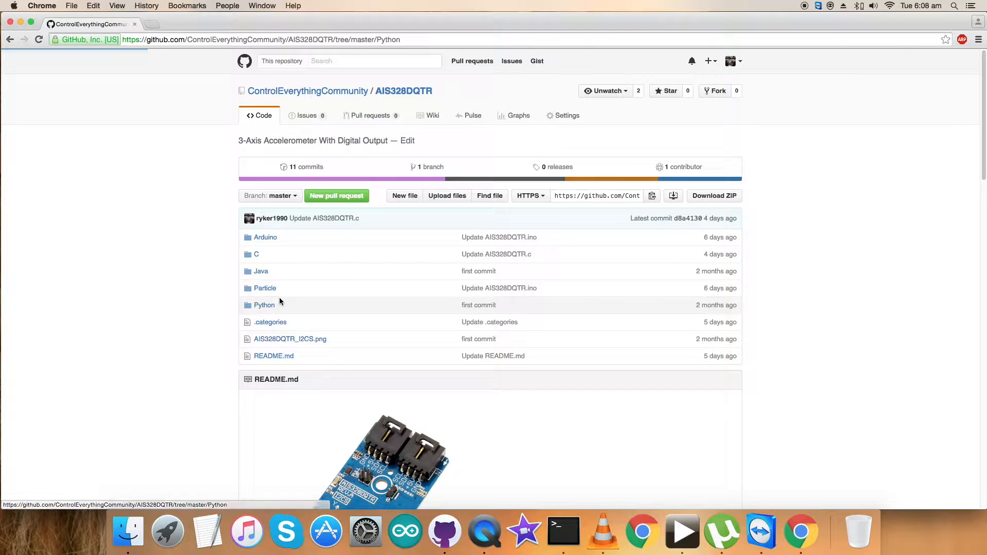
pyautogui.click(265, 305)
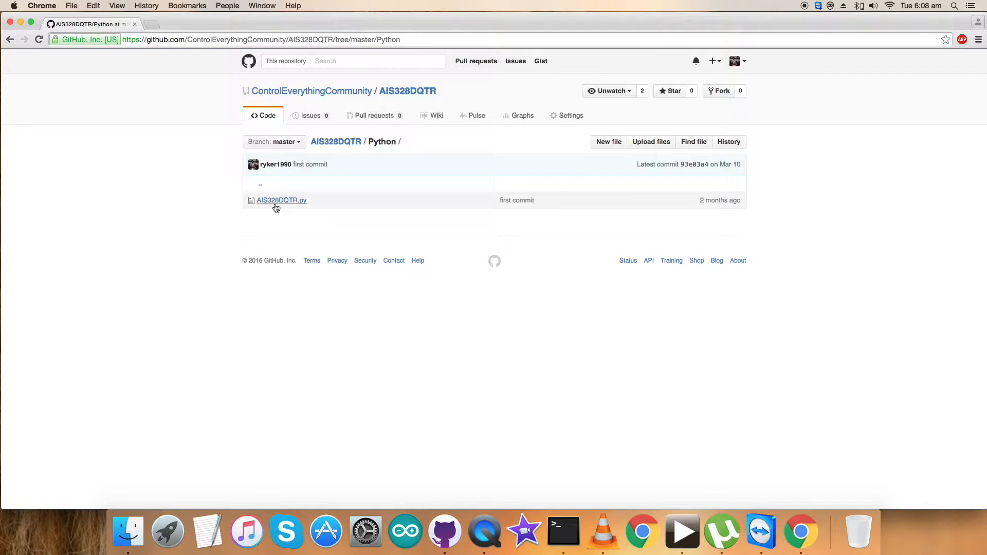
pyautogui.click(281, 200)
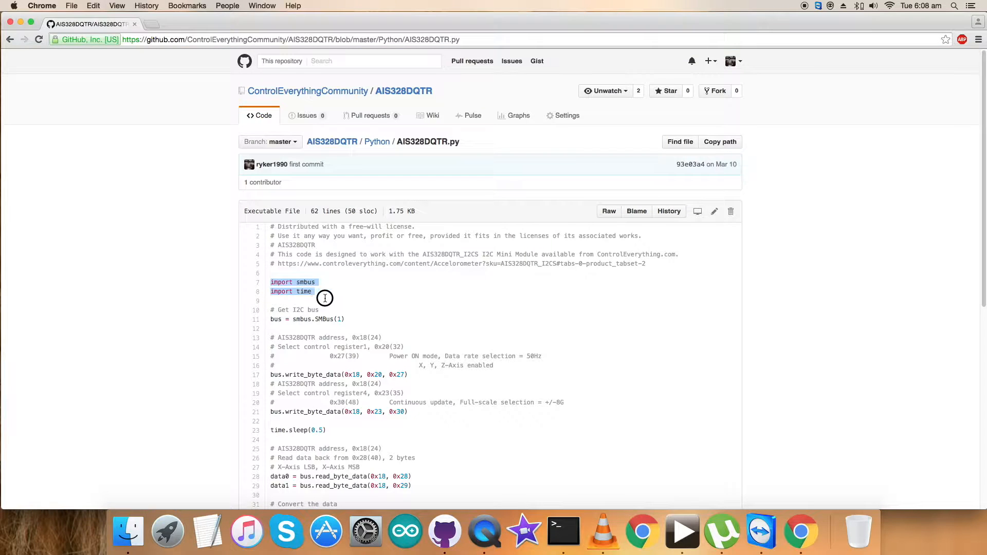
pyautogui.scroll(-3)
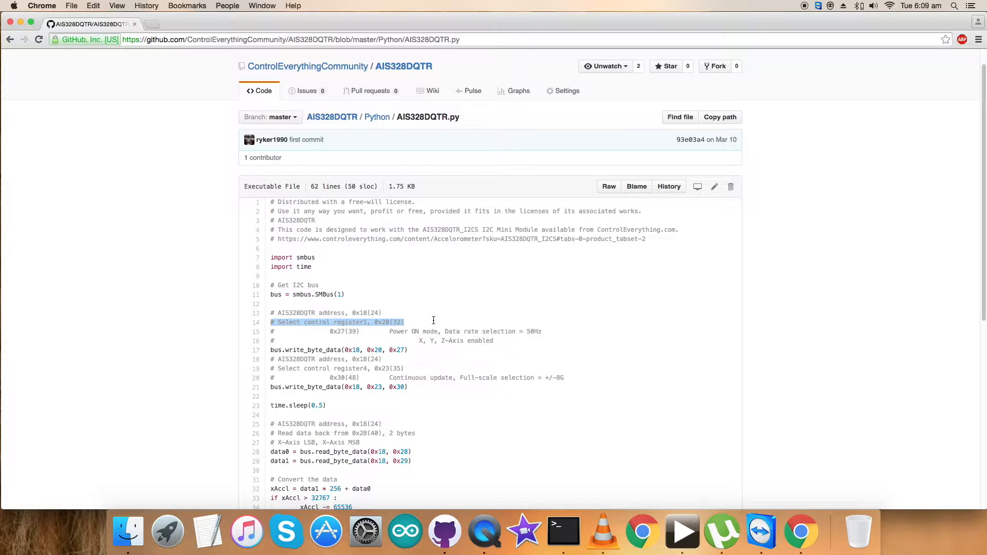
pyautogui.moveTo(363, 340)
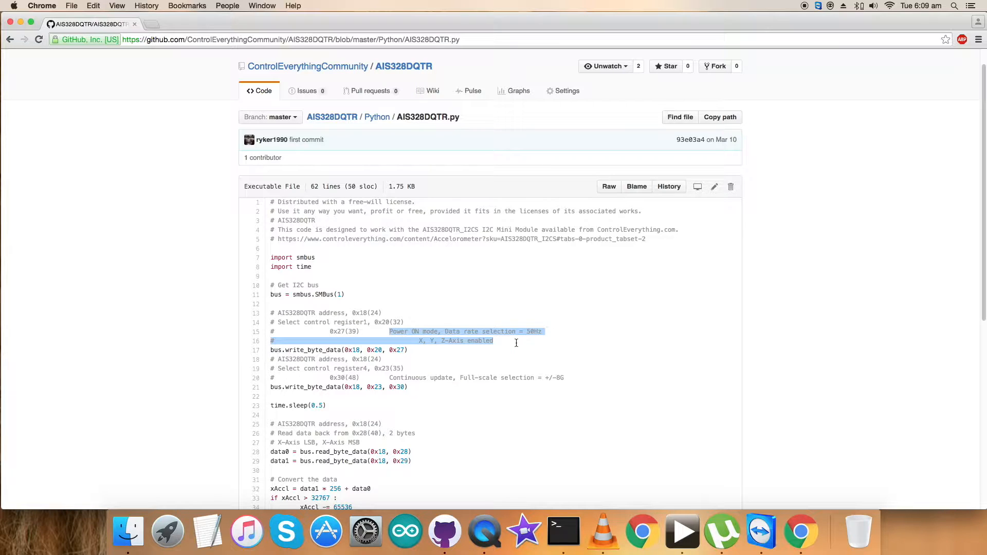
pyautogui.moveTo(323, 367)
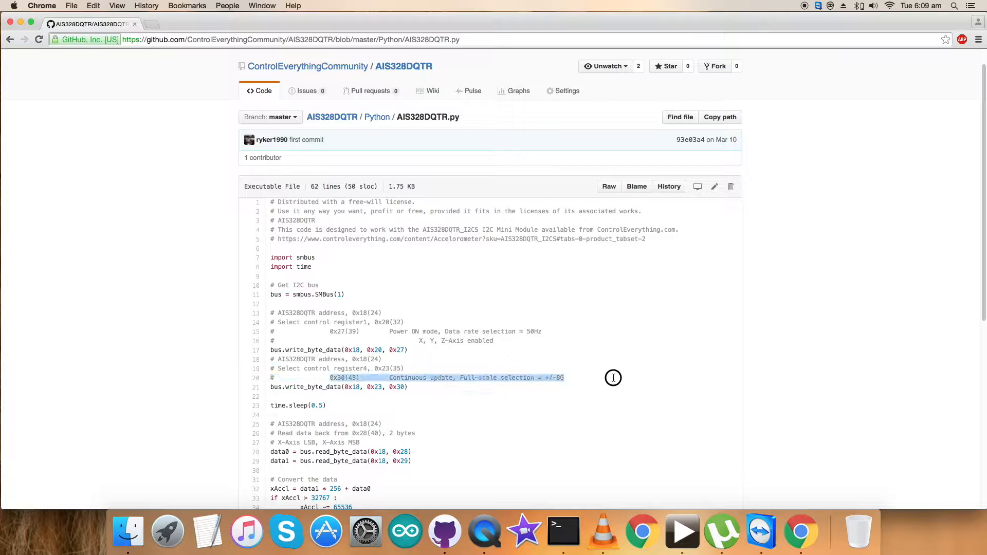
pyautogui.moveTo(614, 378)
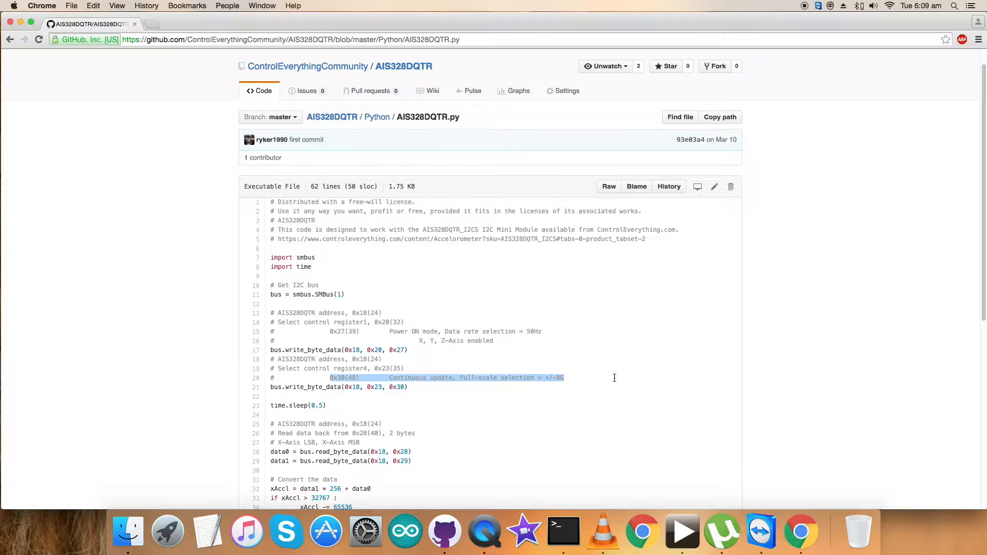
pyautogui.moveTo(271, 388)
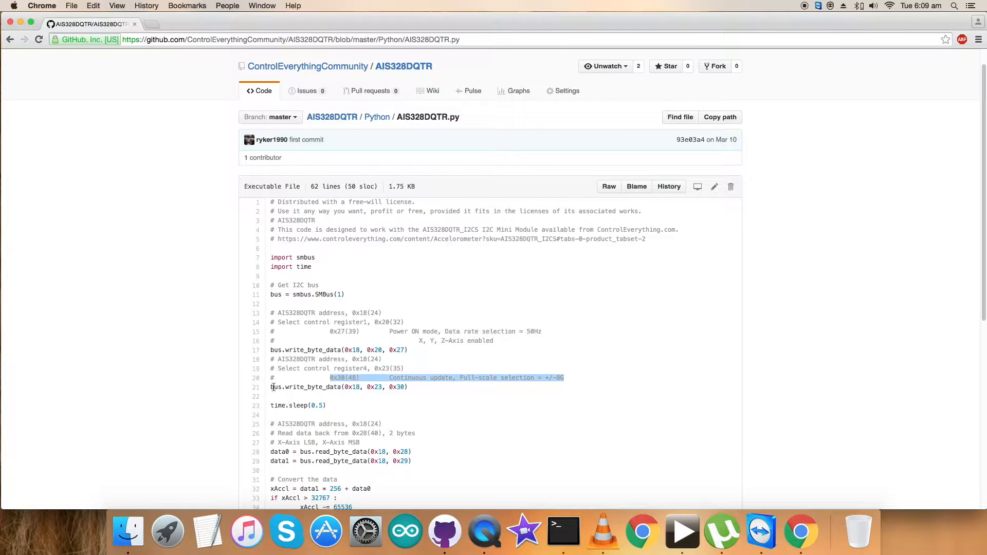
pyautogui.click(343, 417)
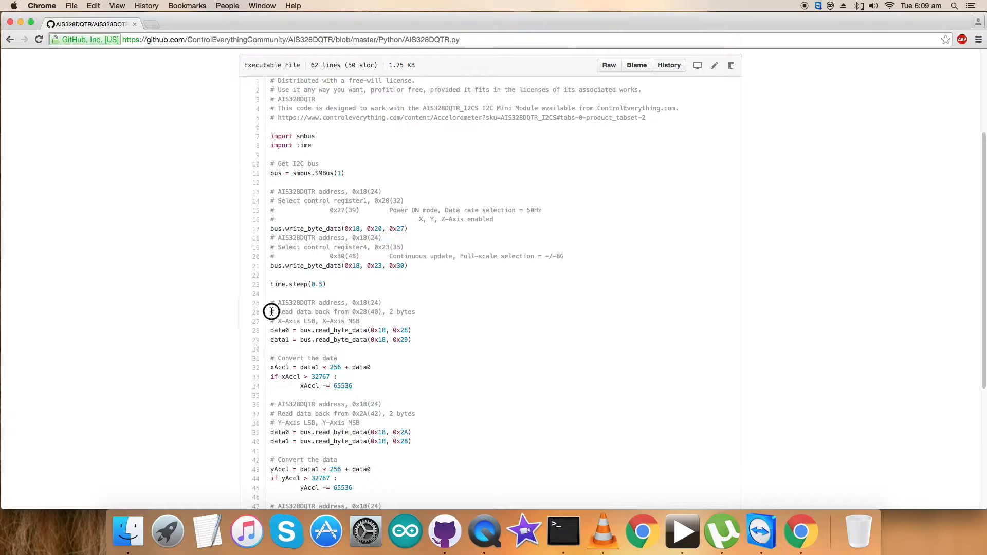
pyautogui.tripleClick(340, 312)
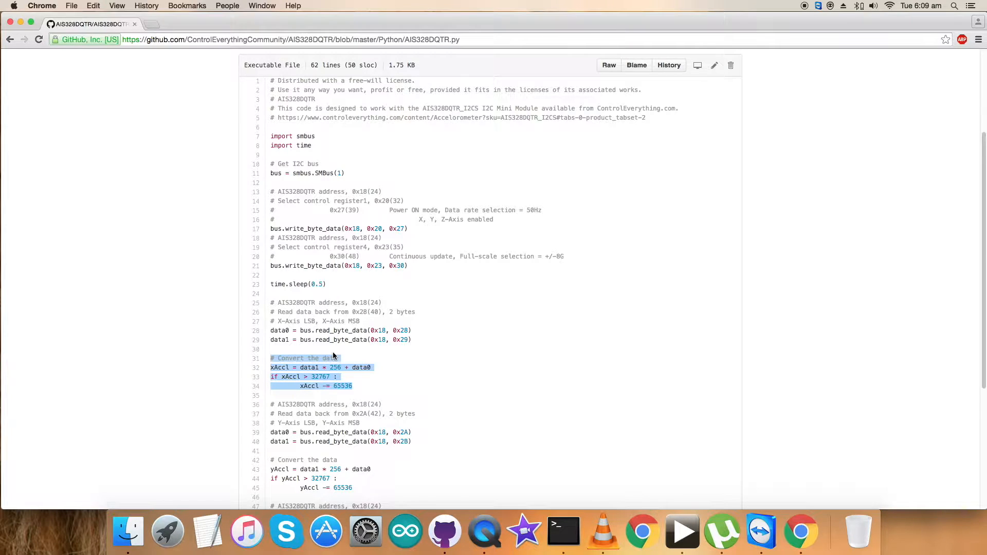
pyautogui.scroll(-3)
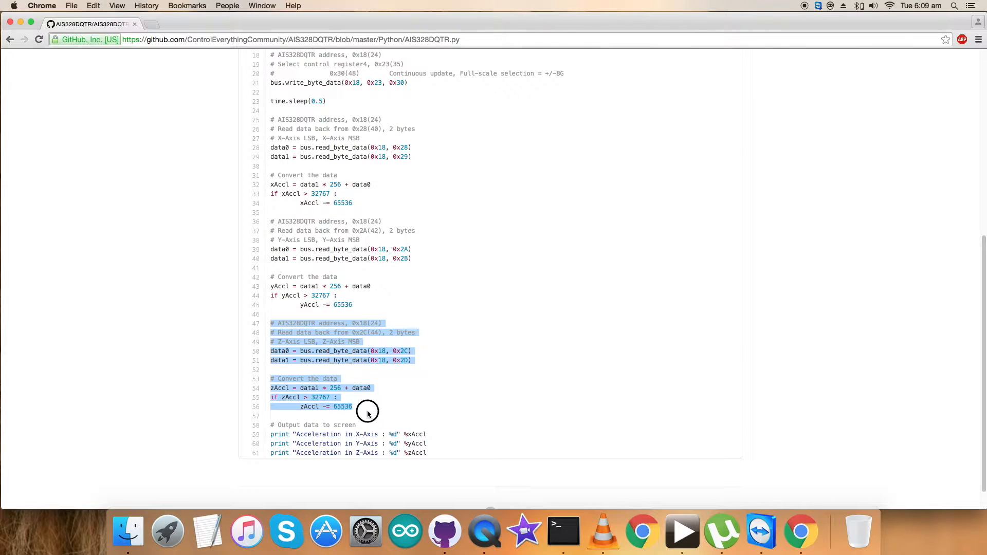
pyautogui.click(291, 423)
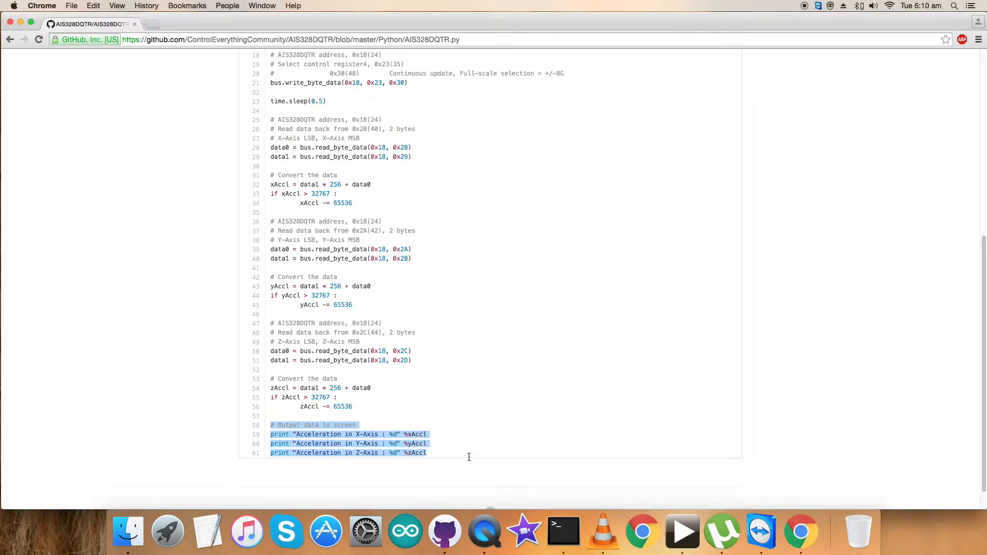
pyautogui.click(444, 448)
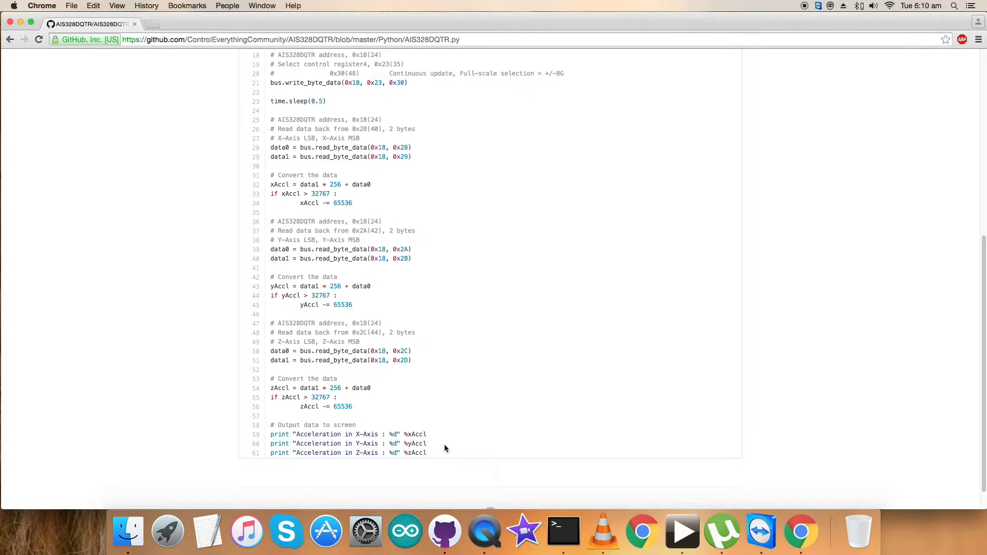
pyautogui.moveTo(445, 444)
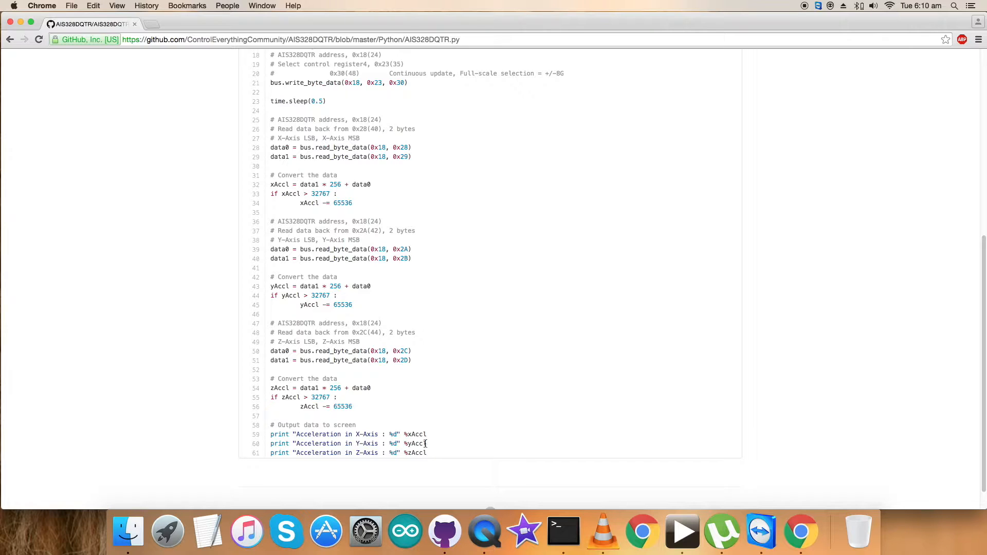
pyautogui.doubleClick(395, 435)
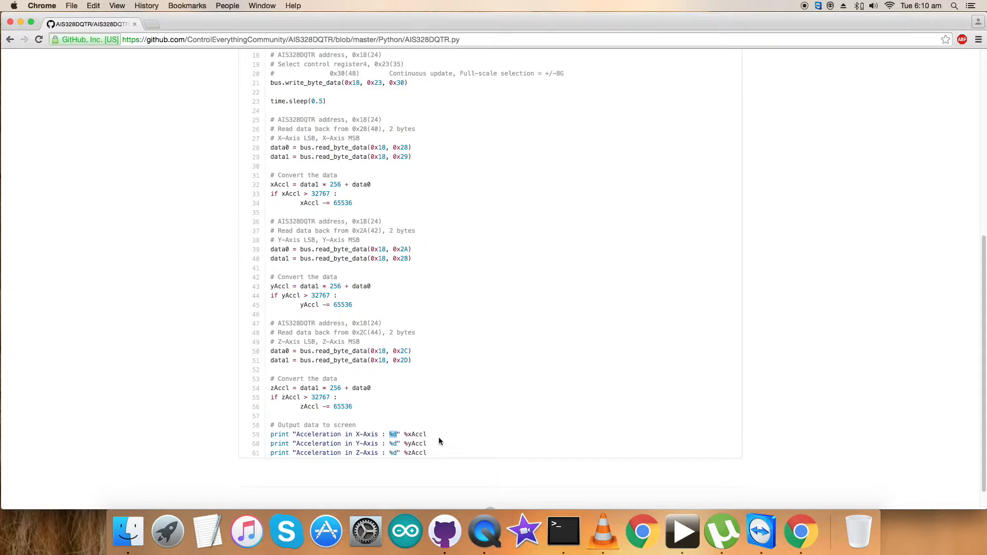
pyautogui.scroll(3)
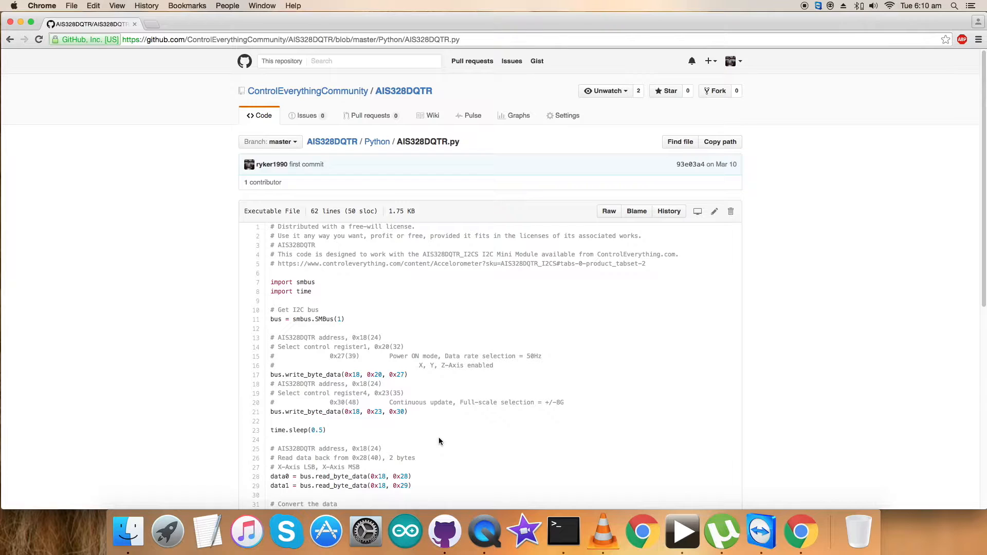
pyautogui.moveTo(530, 284)
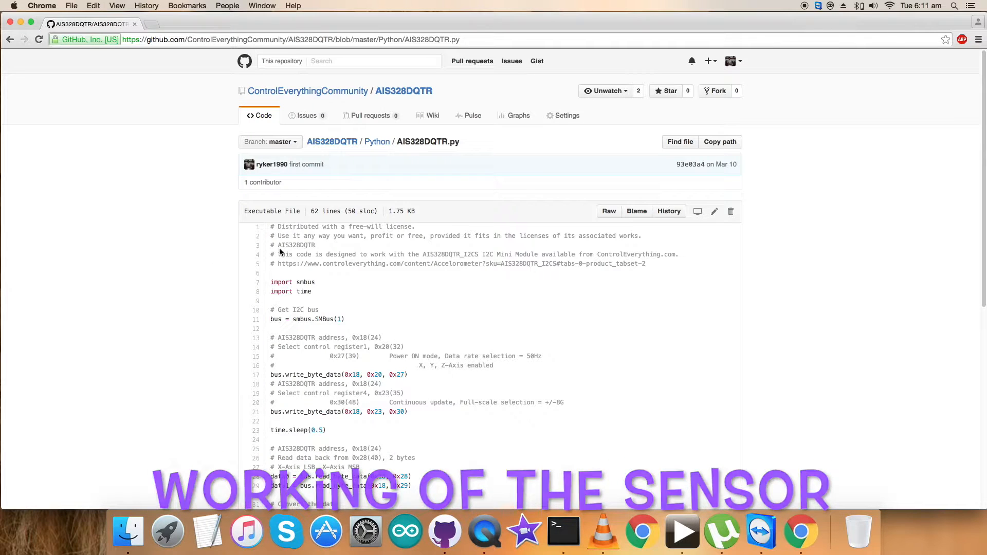
# Scroll through the AIS328DQTR.py code down to its final print lines.
pyautogui.scroll(-3)
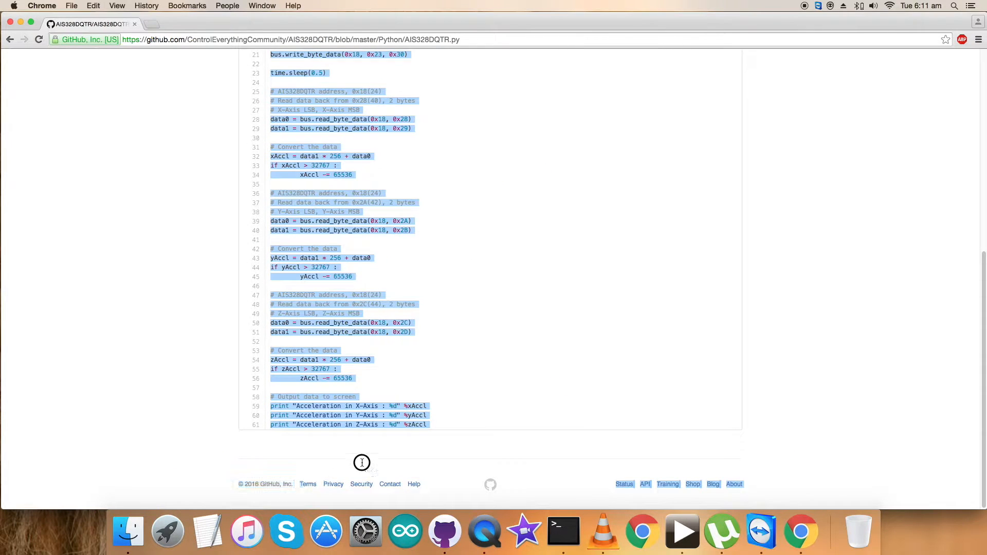
pyautogui.moveTo(524, 519)
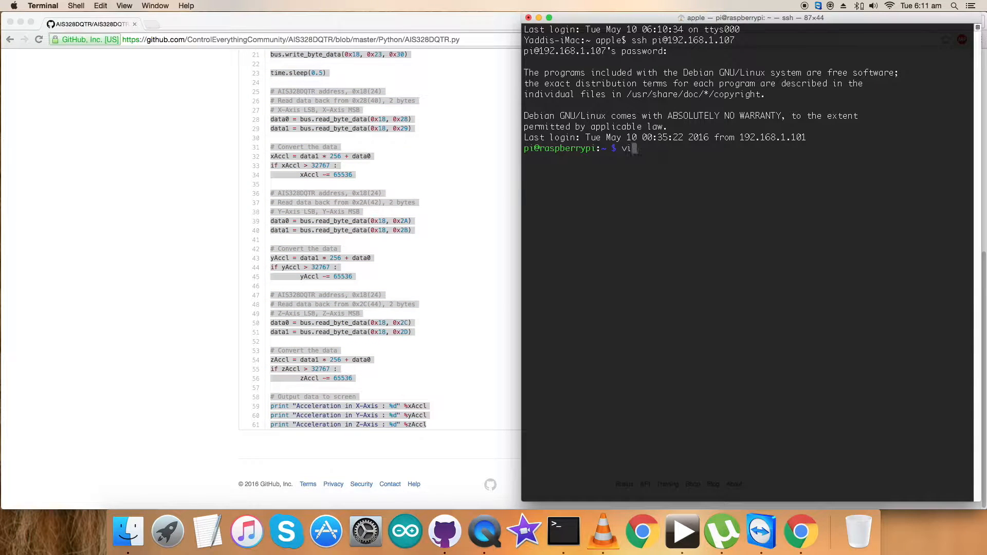
# Open a new AIS328DQTR.py in vi over SSH and paste the sample code.
pyautogui.write('AIS328DQTR')
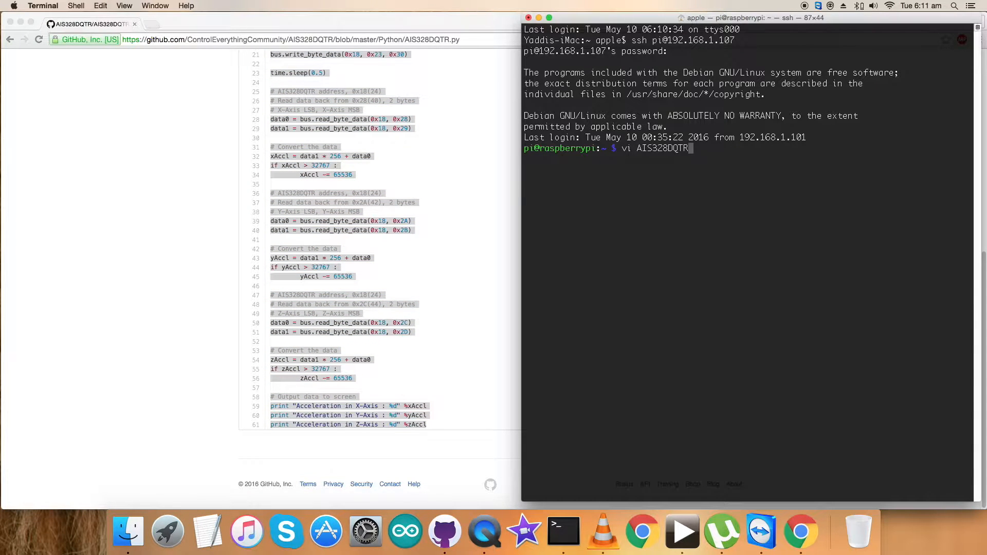
pyautogui.write('.')
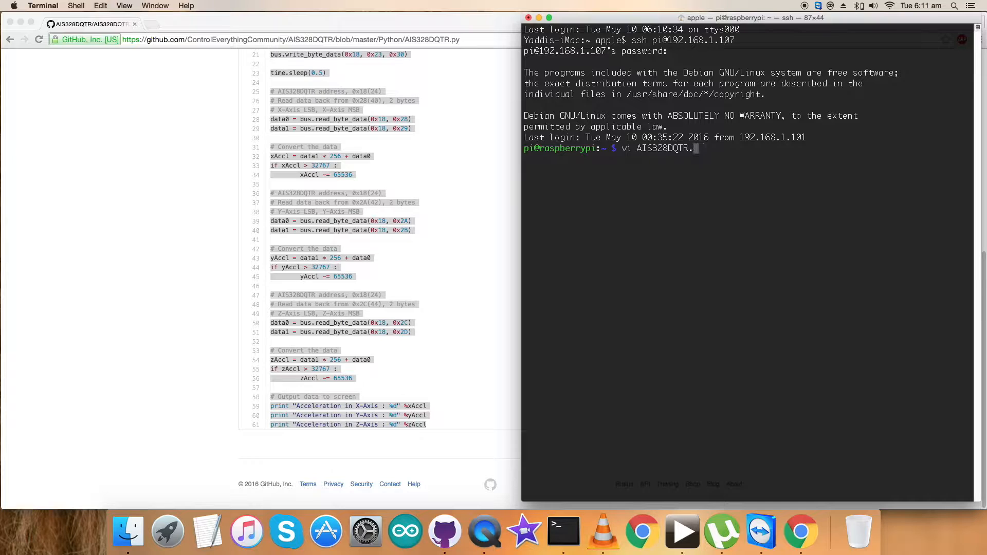
pyautogui.write('py')
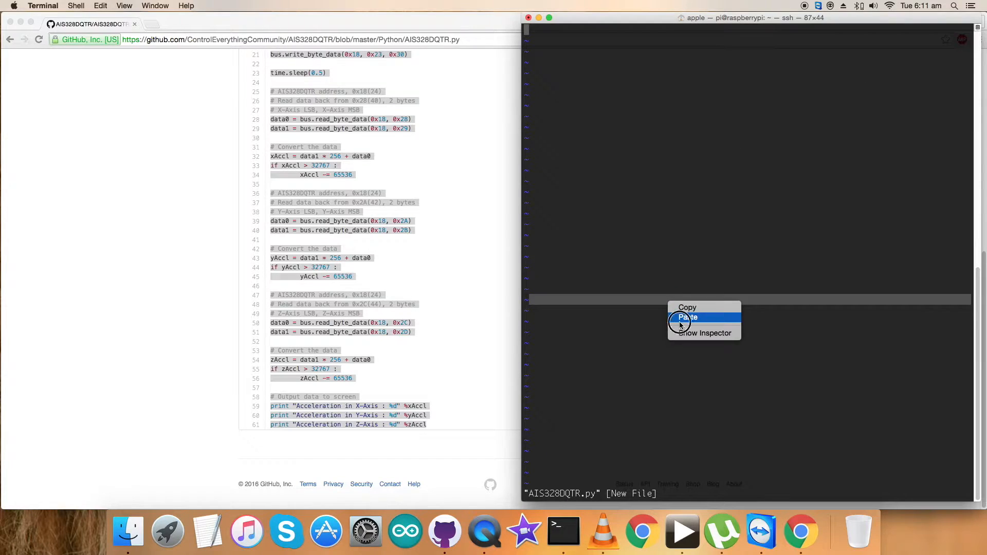
pyautogui.click(687, 316)
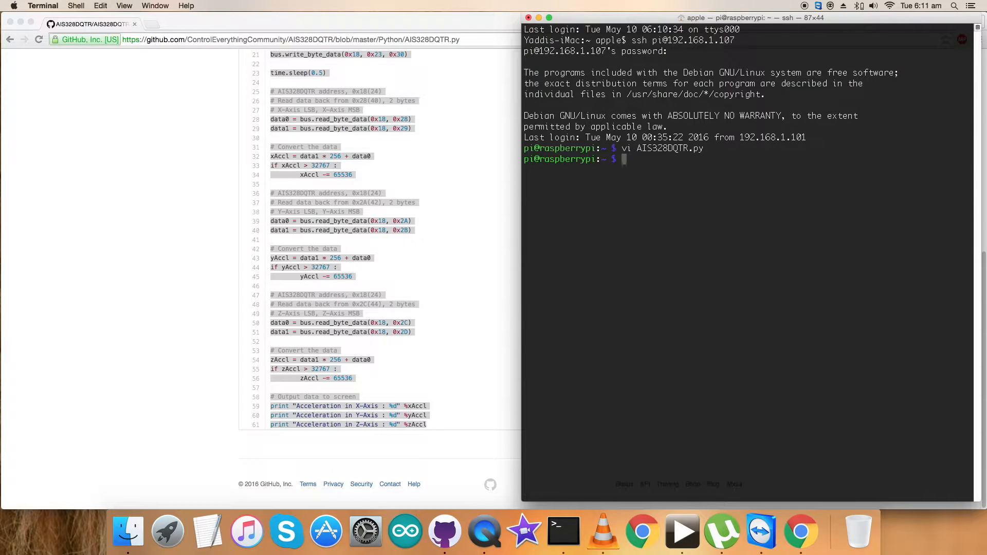
# Launch the script with 'python AIS328DQTR.py', printing X, Y and Z accelerations.
pyautogui.write('python AIS328DQTR.py')
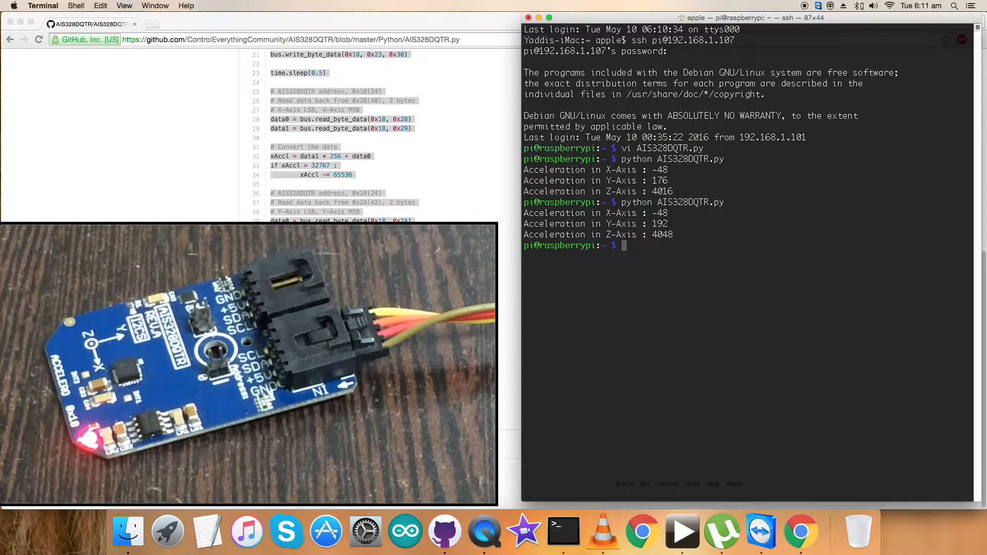
pyautogui.press('Return')
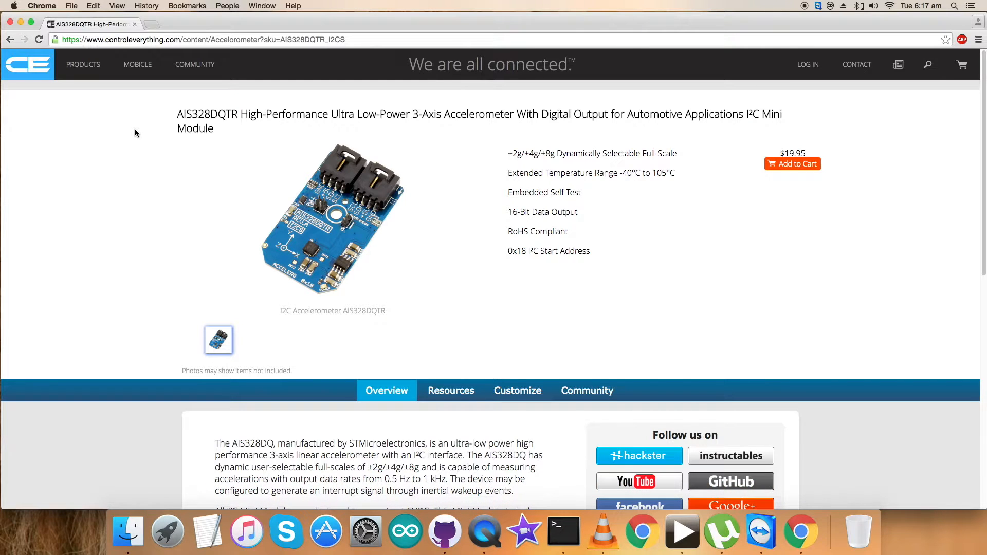
# Go to the ControlEverything Community forum from the product page's top navigation.
pyautogui.click(182, 20)
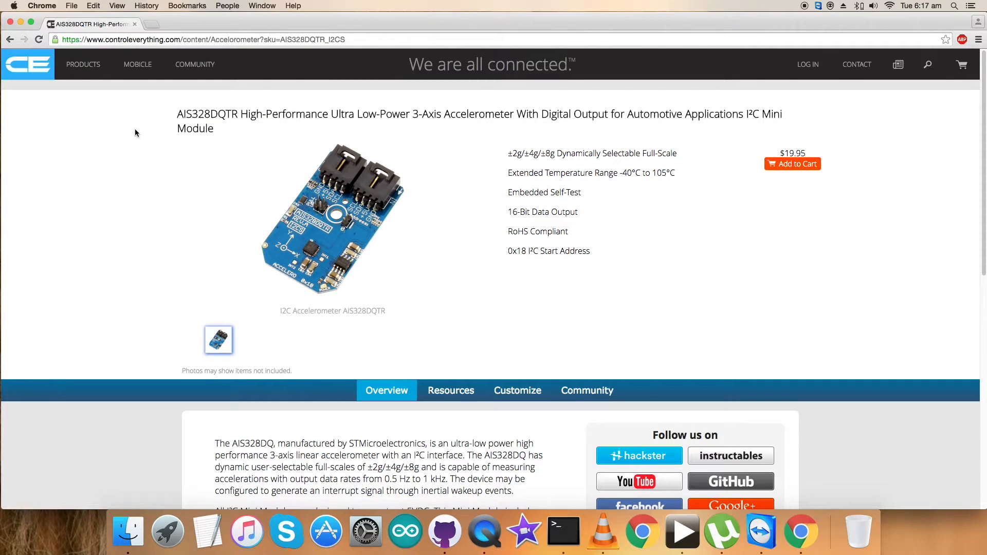
pyautogui.click(194, 64)
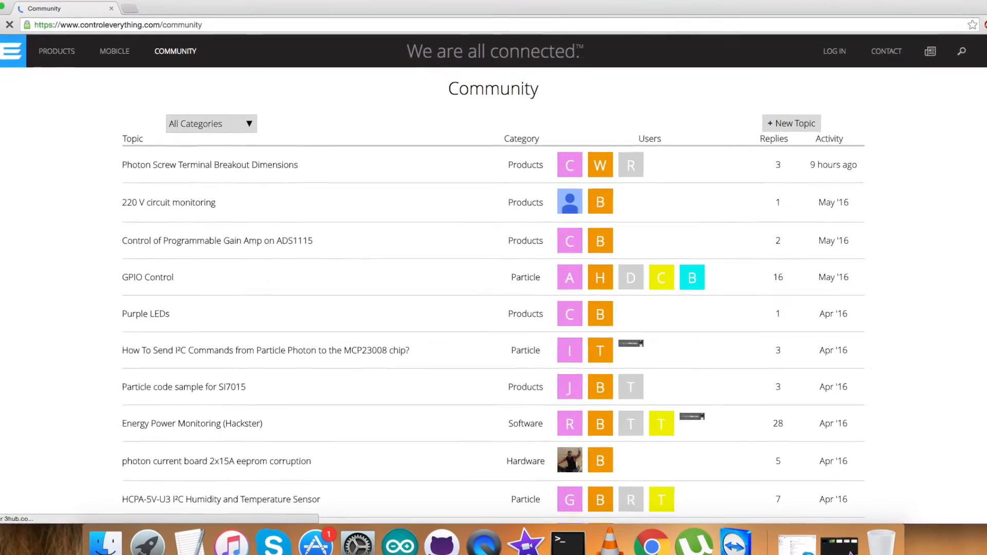